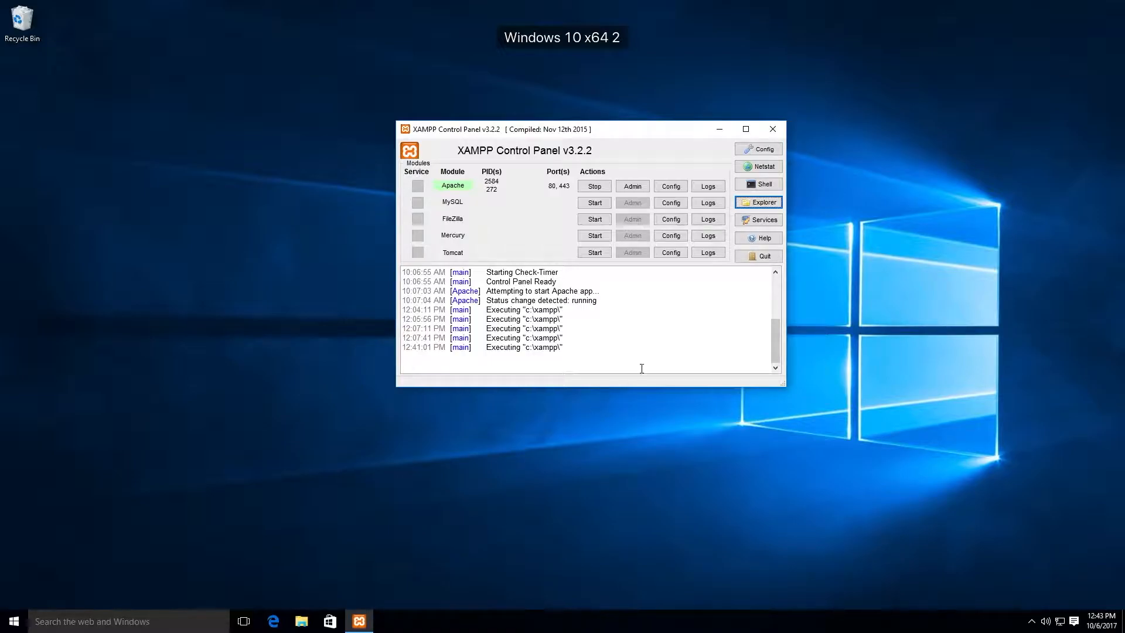
Open the xampp install folder from the XAMPP Control Panel and enter htdocs.
click(758, 201)
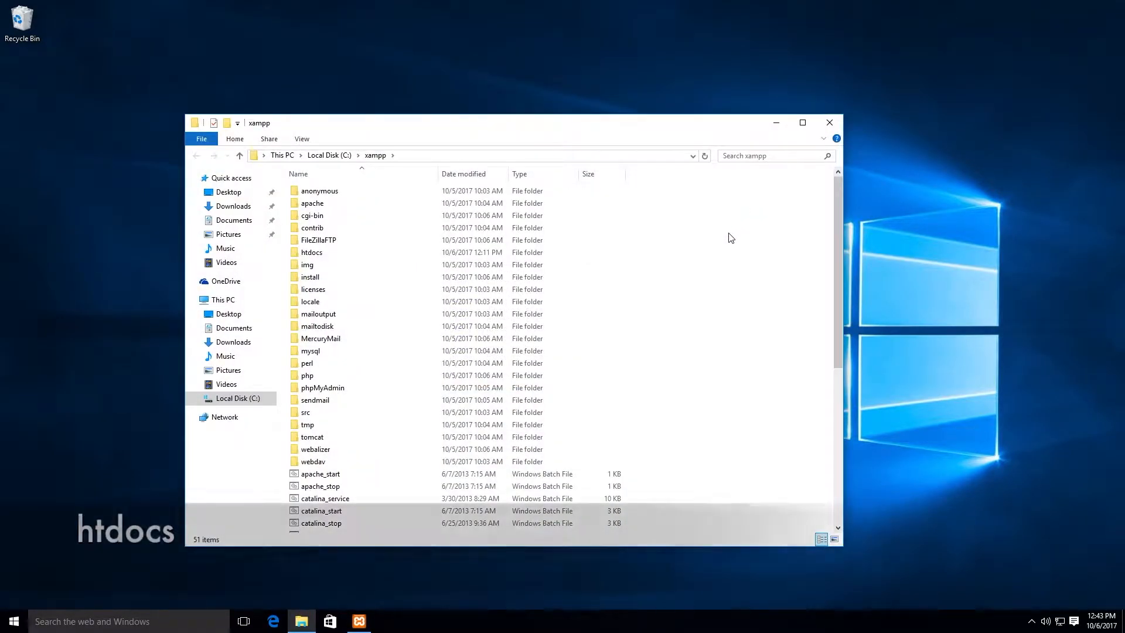
double_click(312, 251)
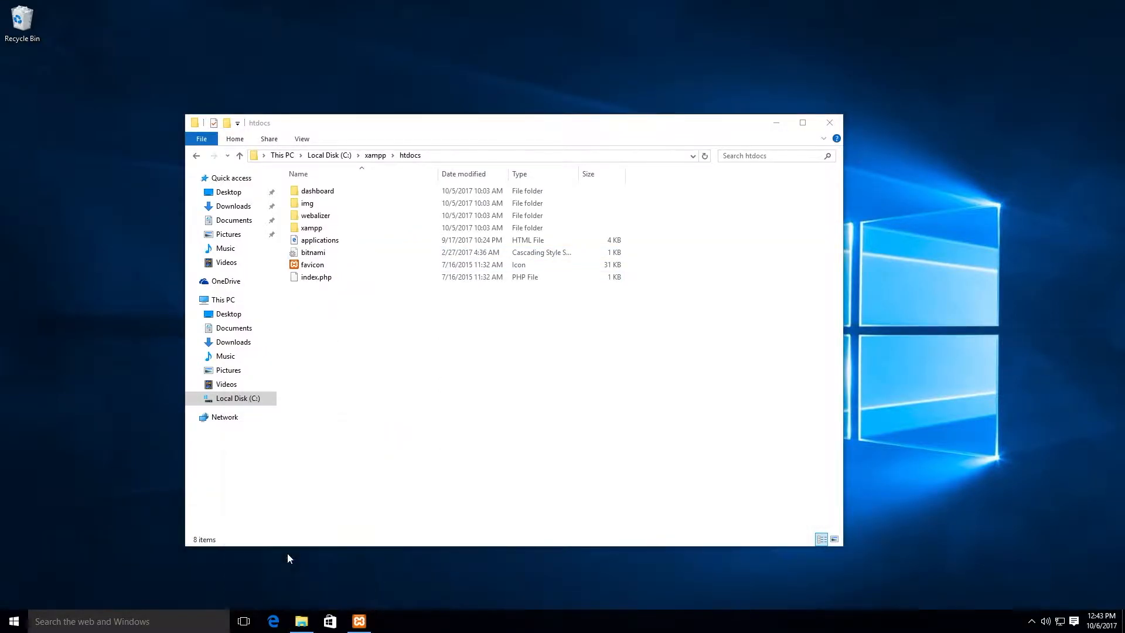
Extract the Luminal archive in Downloads to the suggested folder.
click(301, 621)
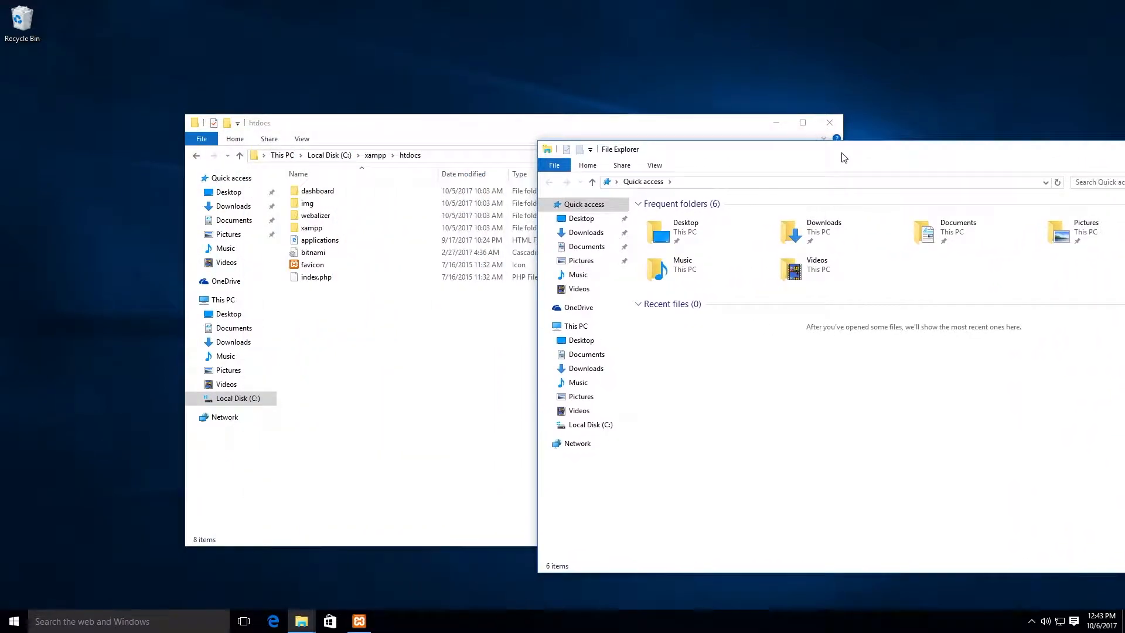
click(596, 362)
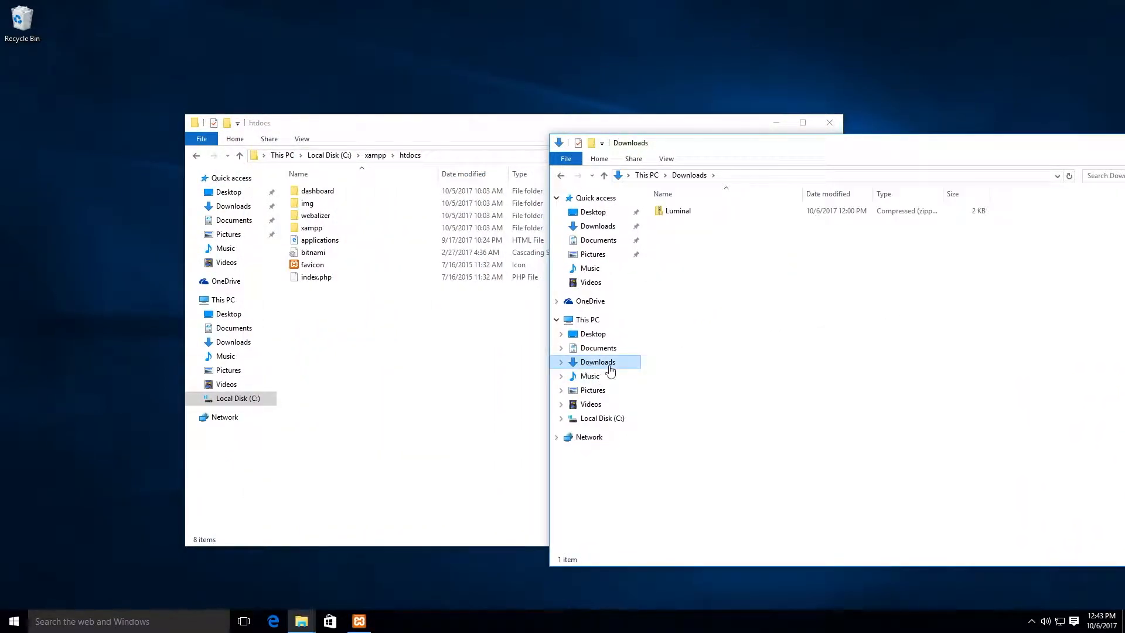
right_click(676, 209)
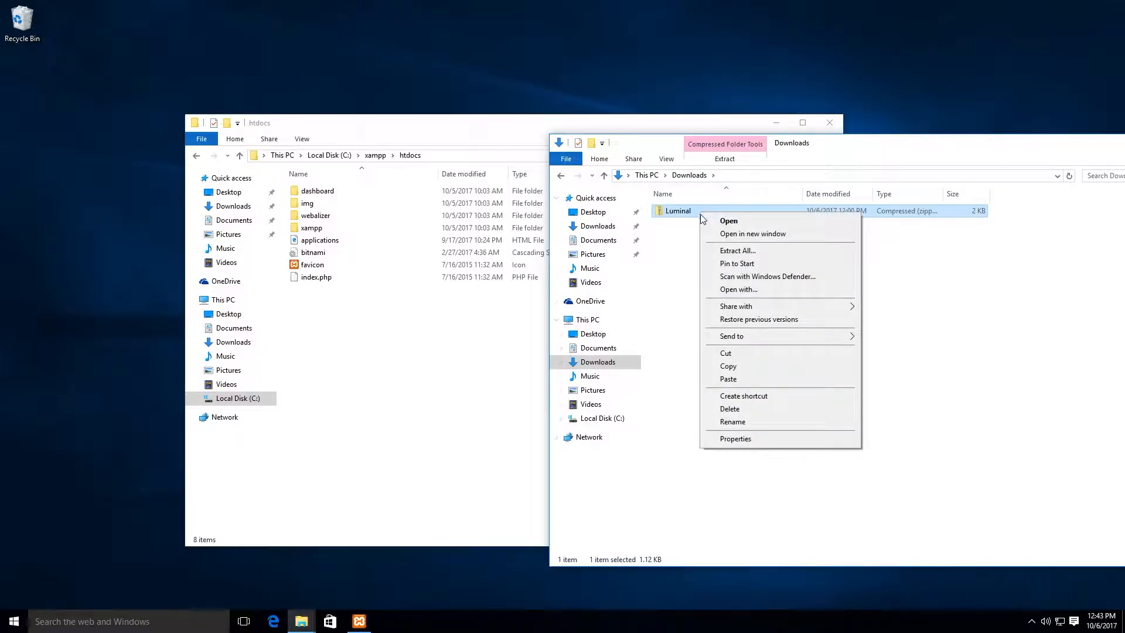
click(737, 251)
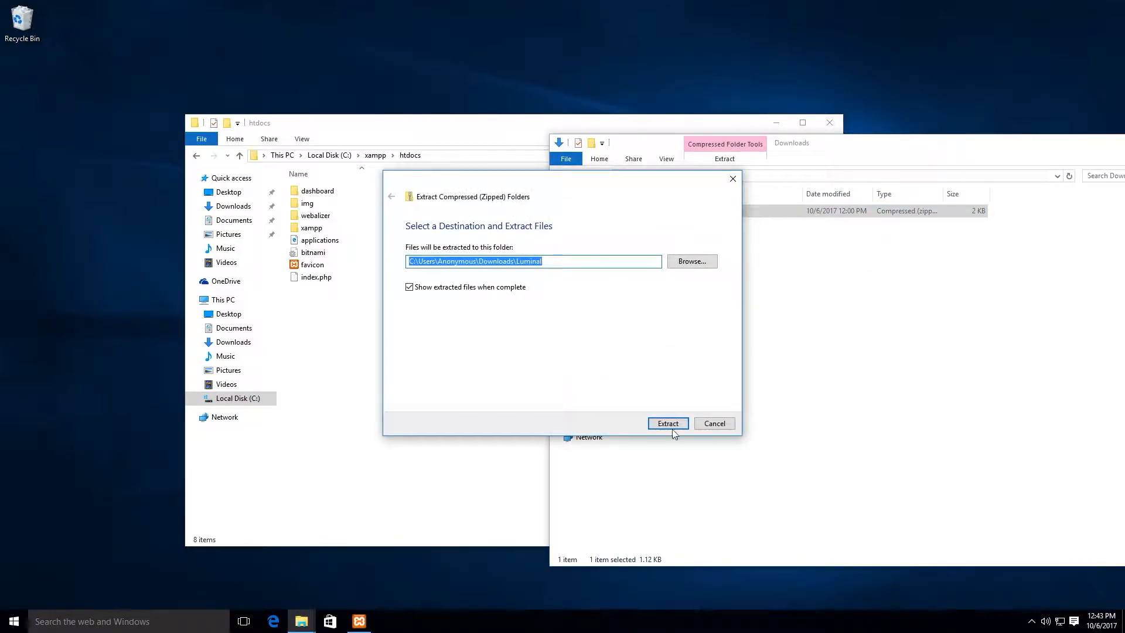
click(667, 423)
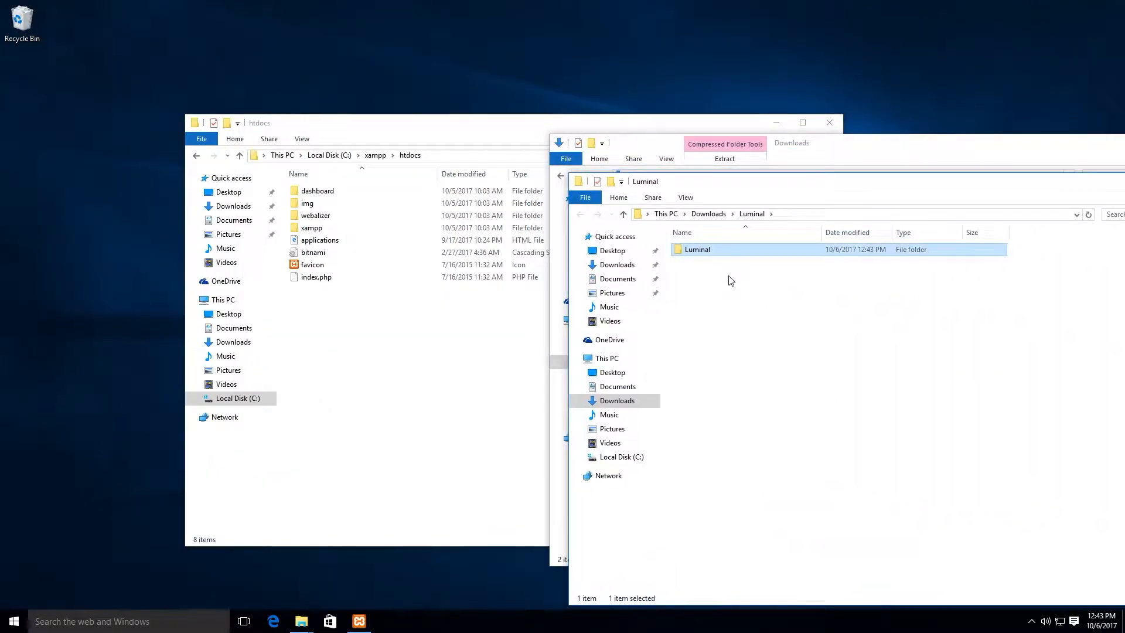
Move the extracted Luminal folder into htdocs and switch to the browser.
drag(692, 248, 466, 327)
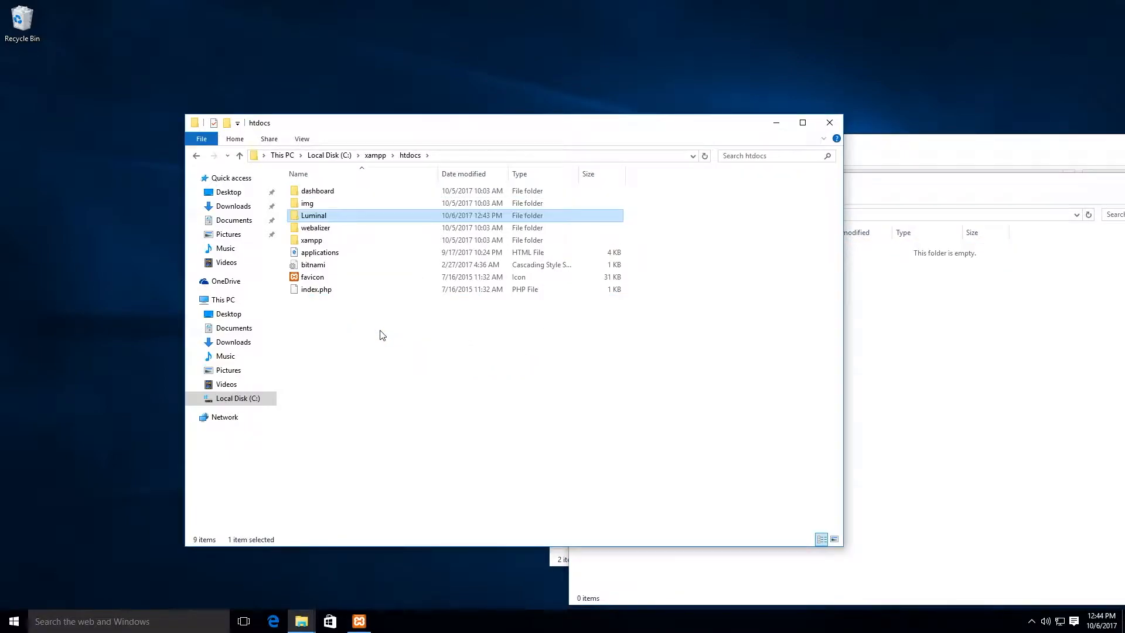
click(345, 464)
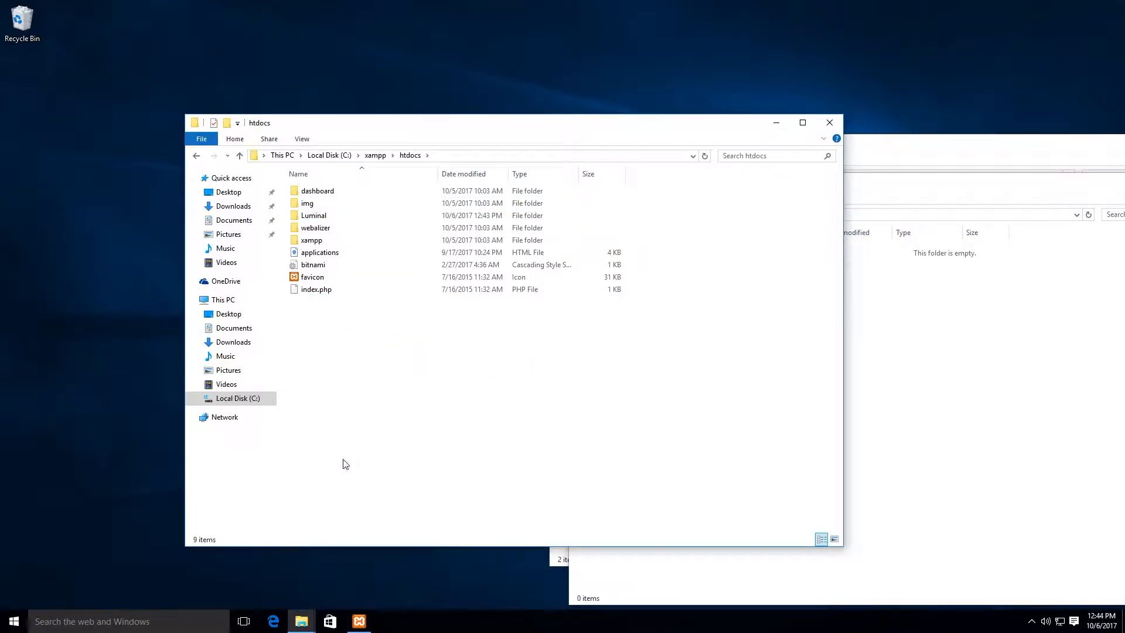
click(273, 621)
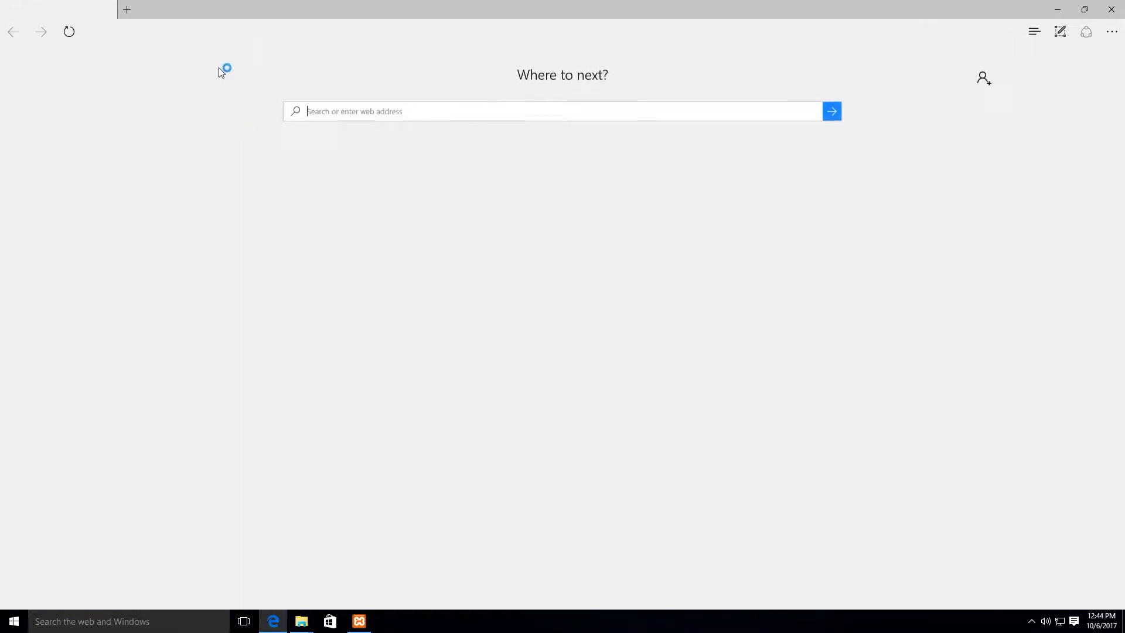
text(h)
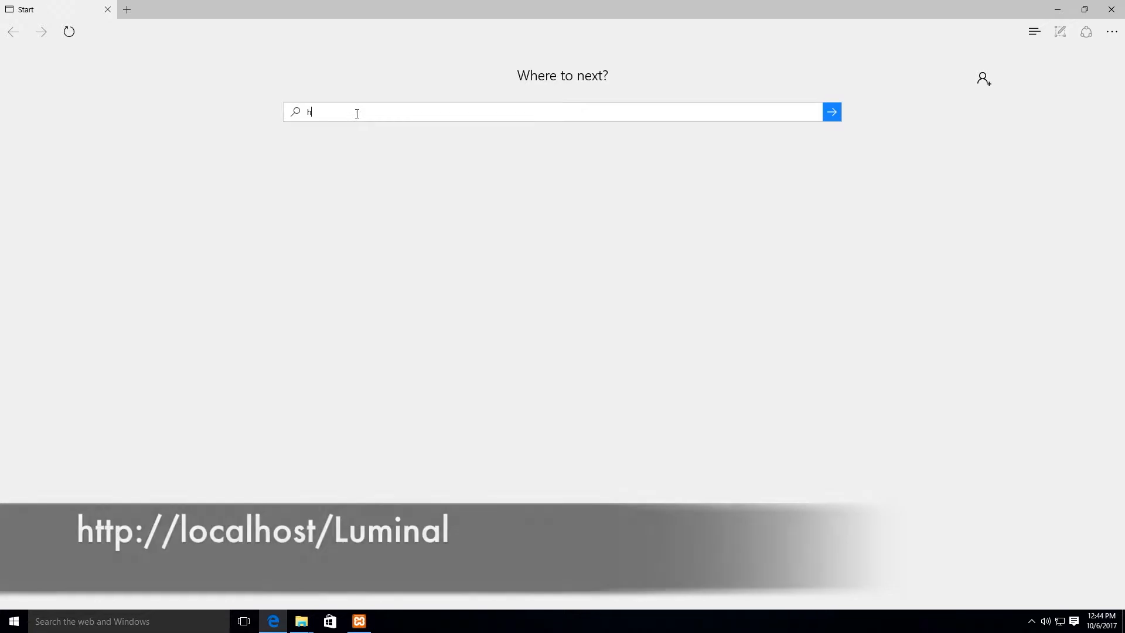
text(ttp://localhost/Luminal)
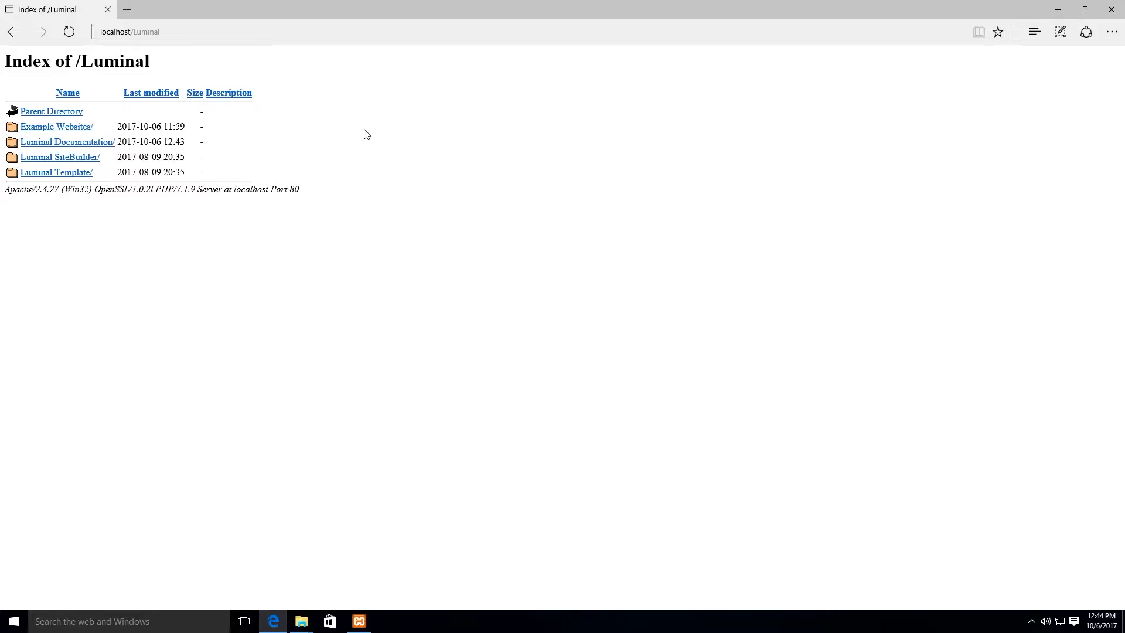
mouse_move(438, 206)
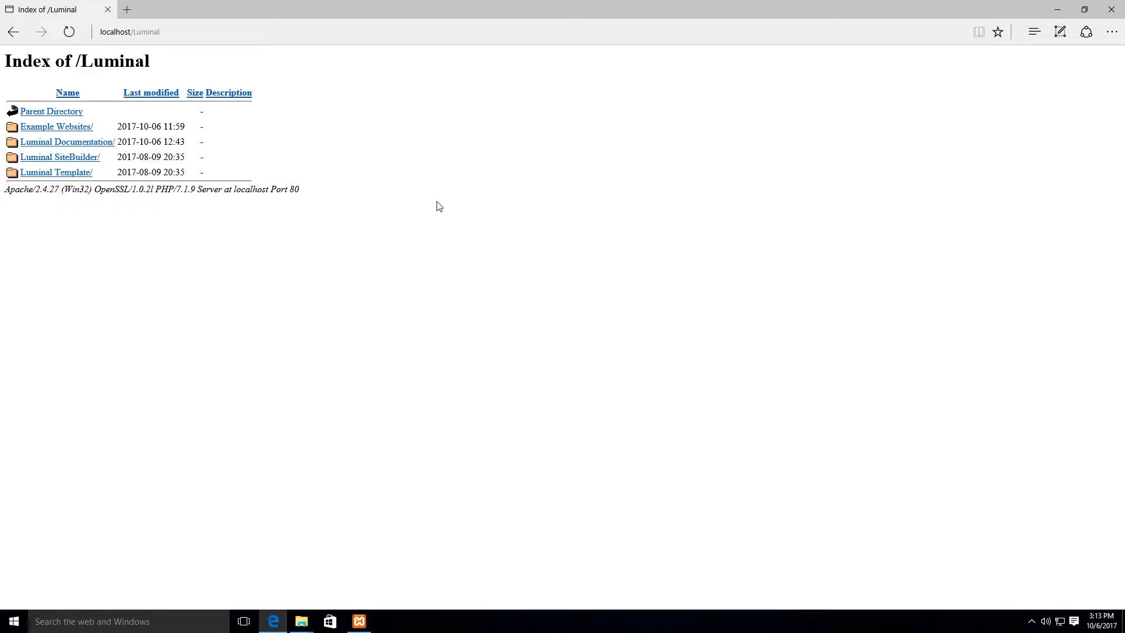
Bookmark the Luminal index page as a favorite named luminal.
click(995, 32)
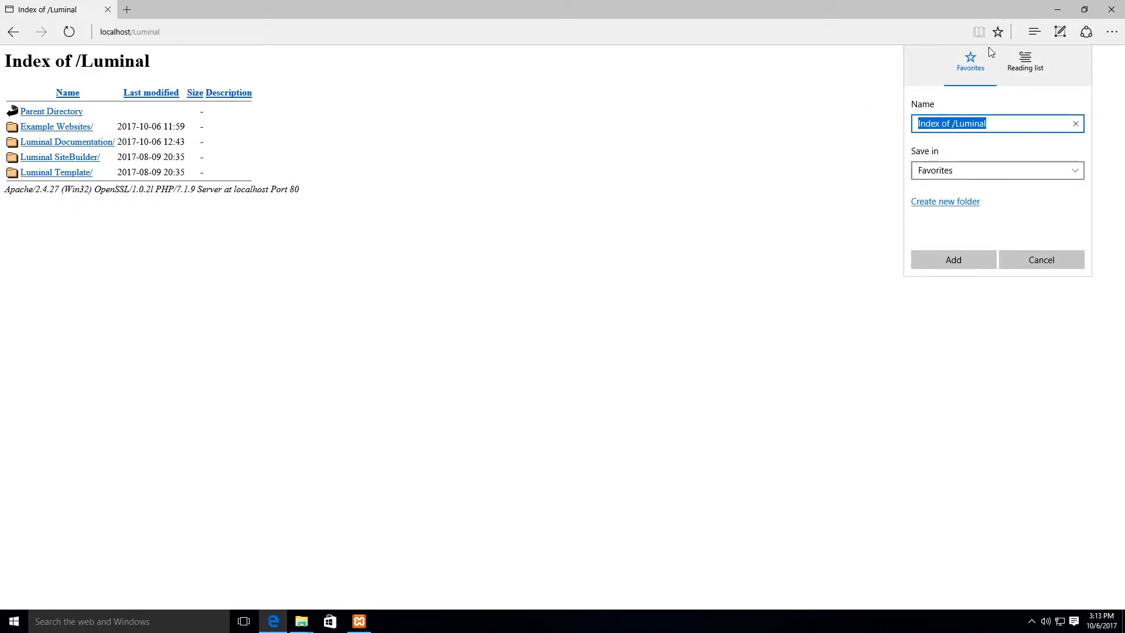
text(lumina)
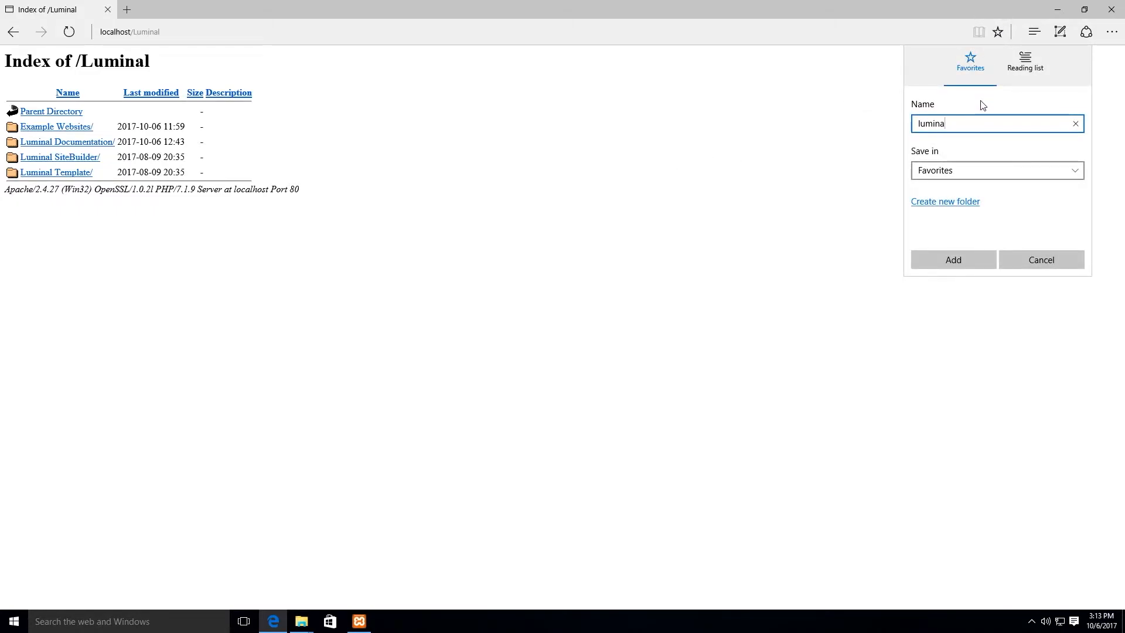
text(l)
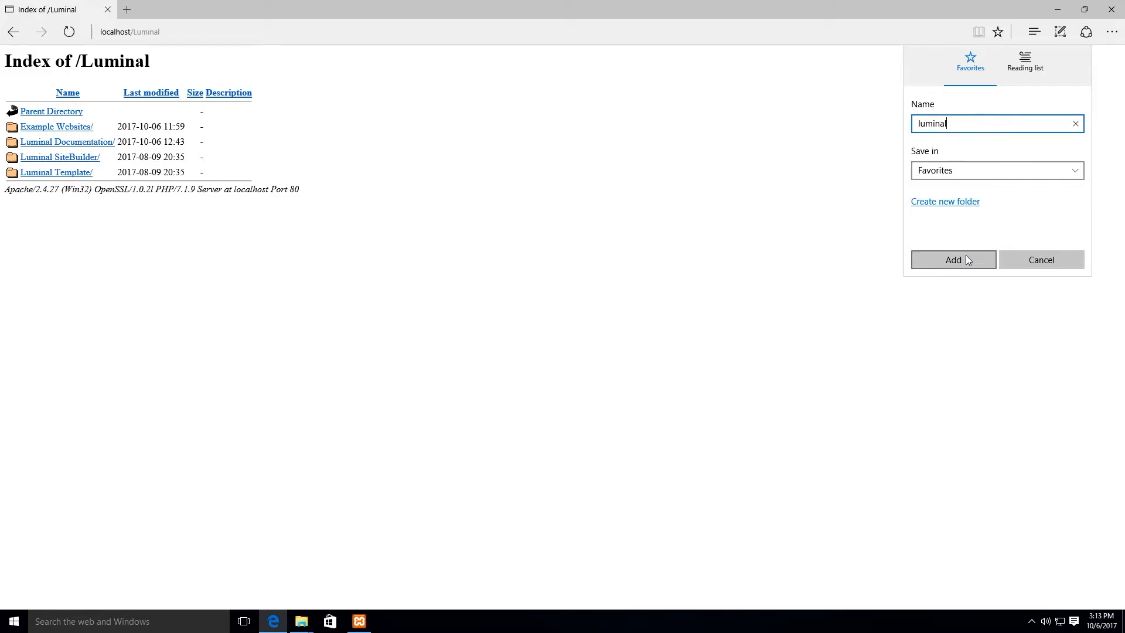
click(952, 260)
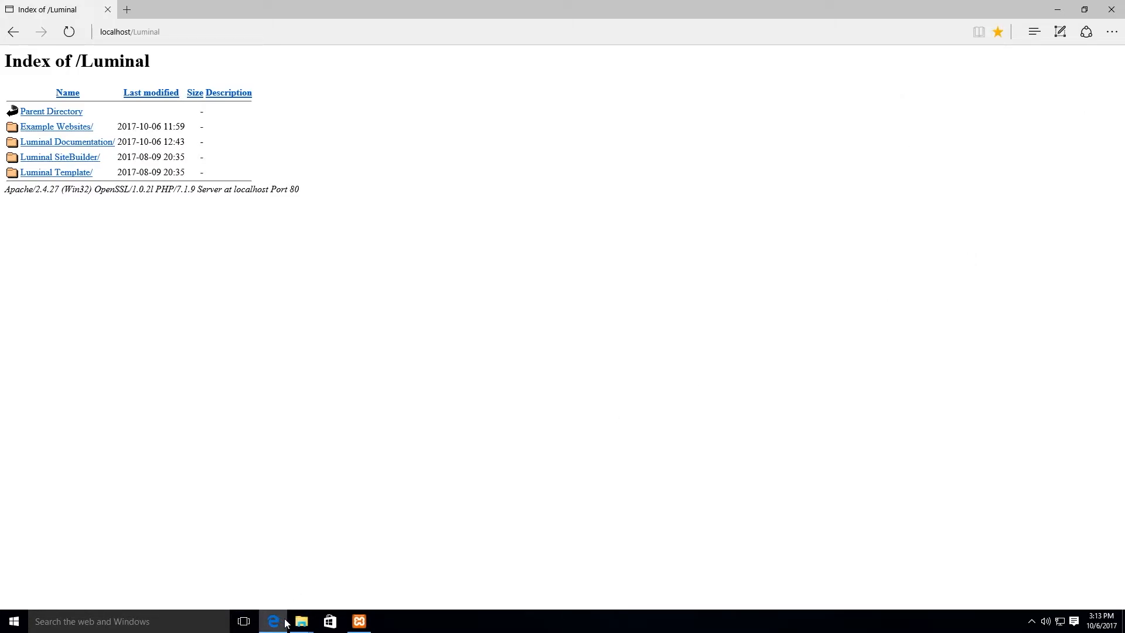
Bring the file window back and go up from htdocs to the xampp folder.
click(301, 621)
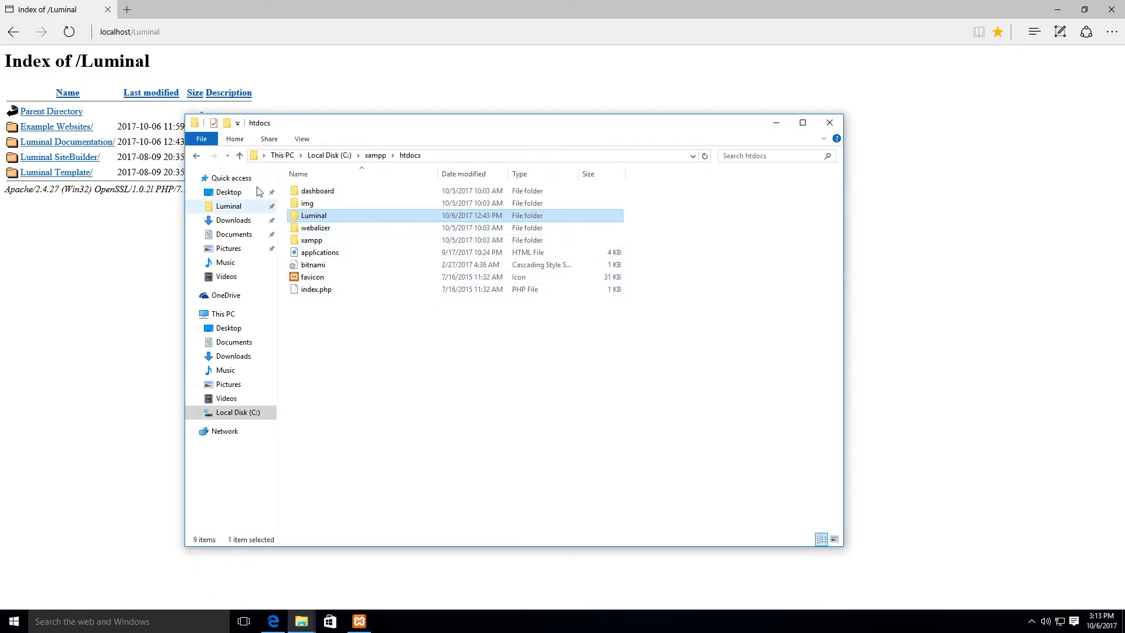
click(239, 155)
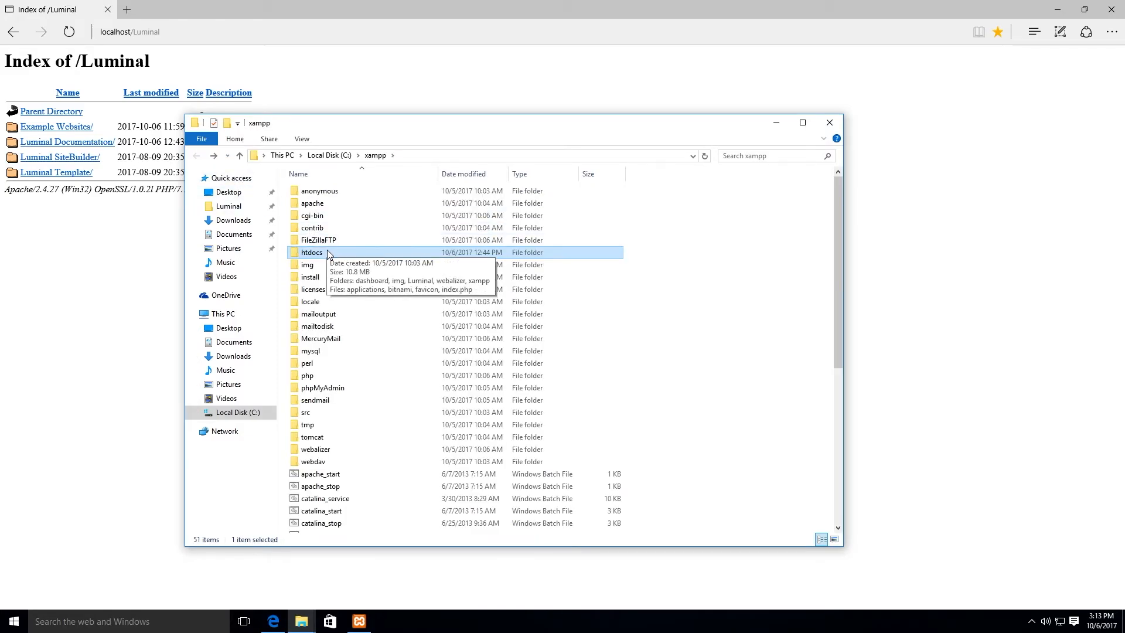